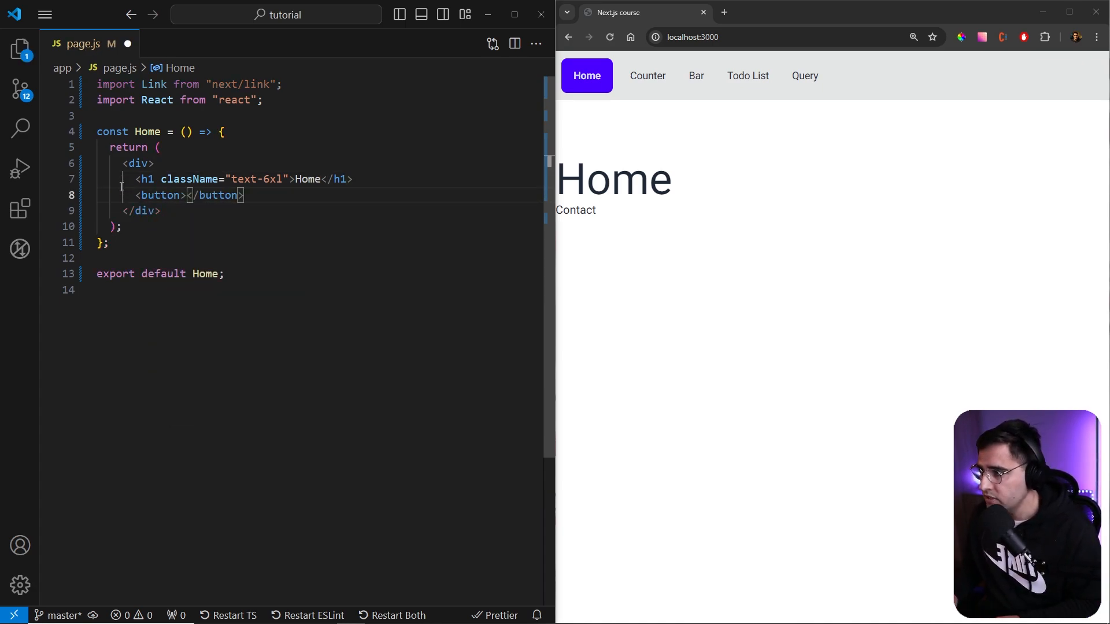
Label the Home button 'Count' and add const [count, setCount] = useState(0).
text(Count)
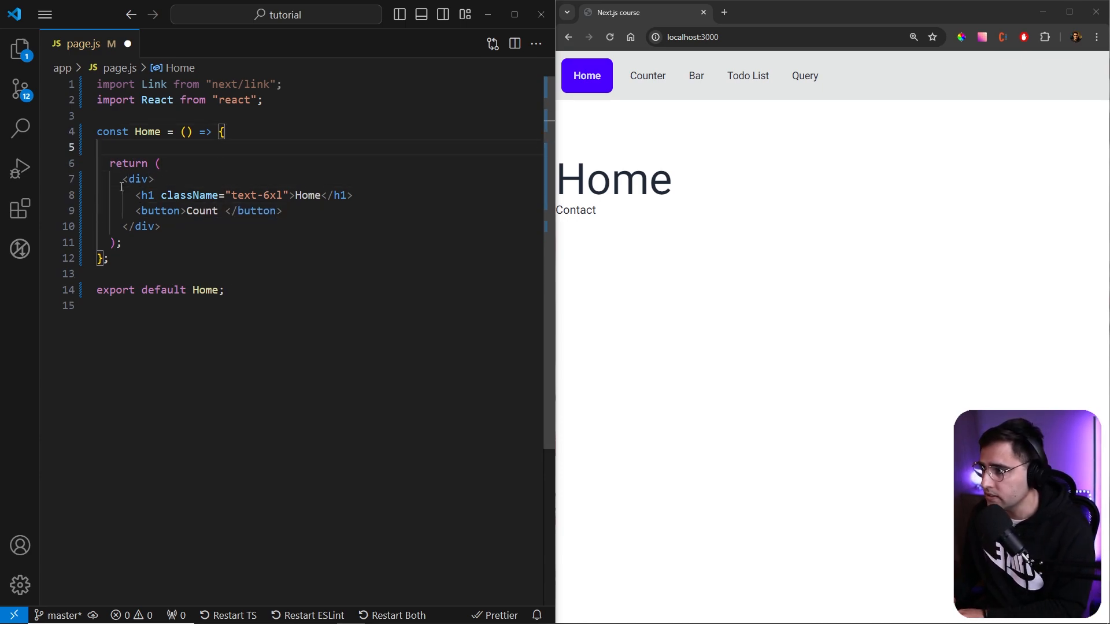
text(const [])
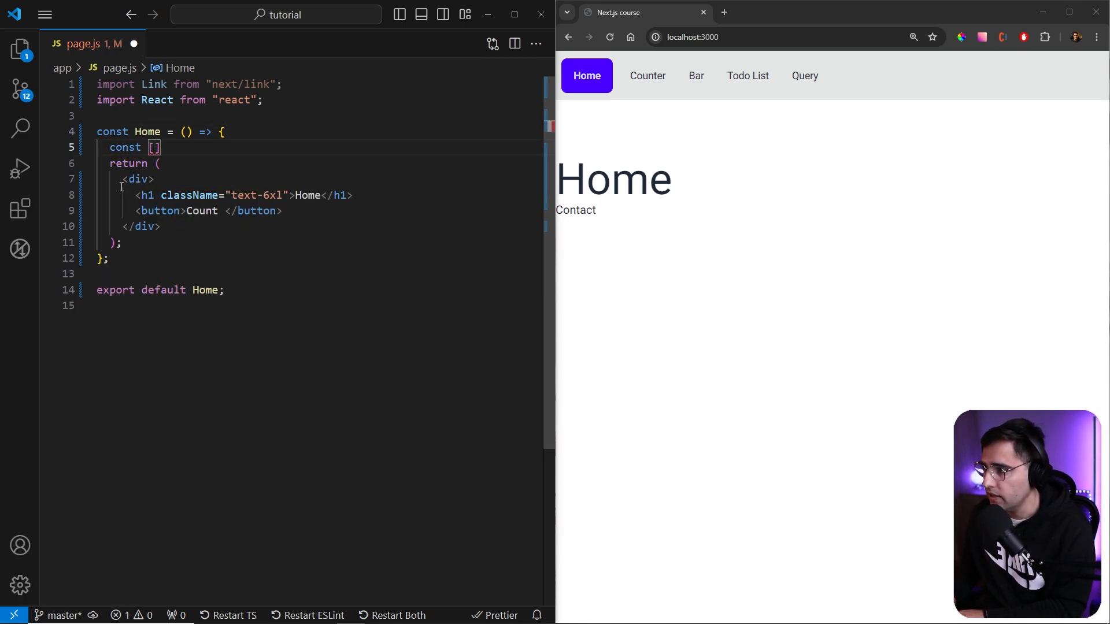
text(count)
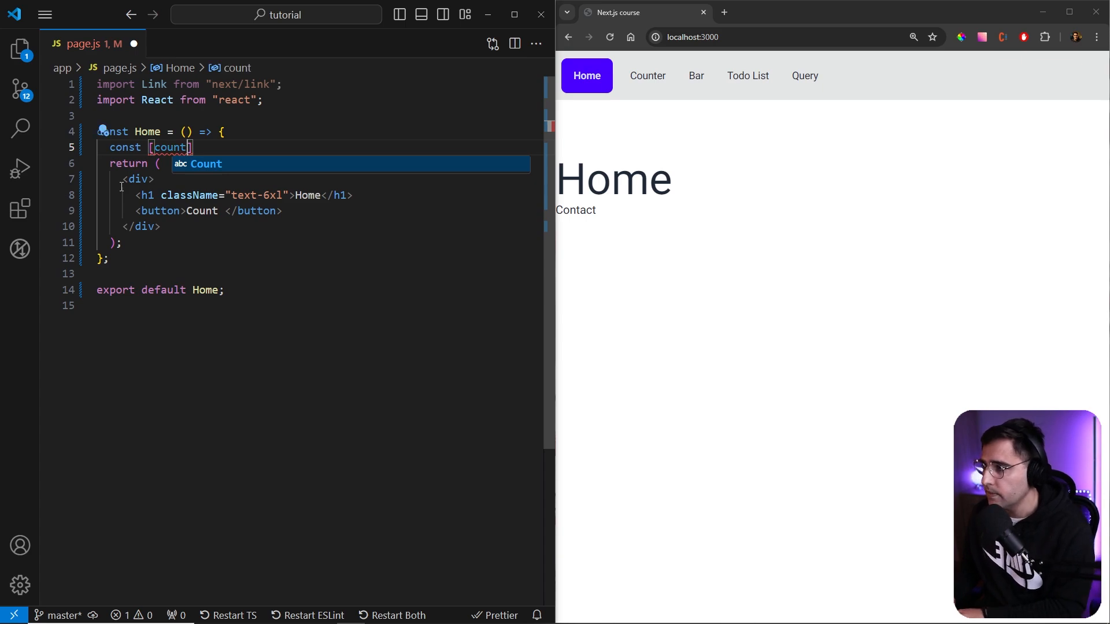
text(, setCo)
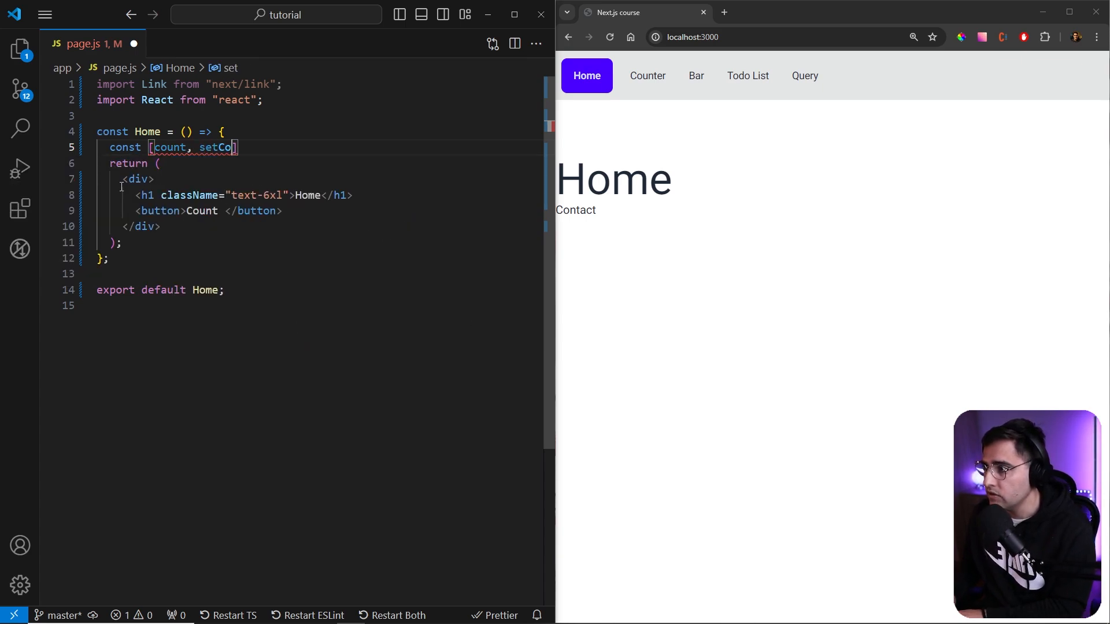
text(unt])
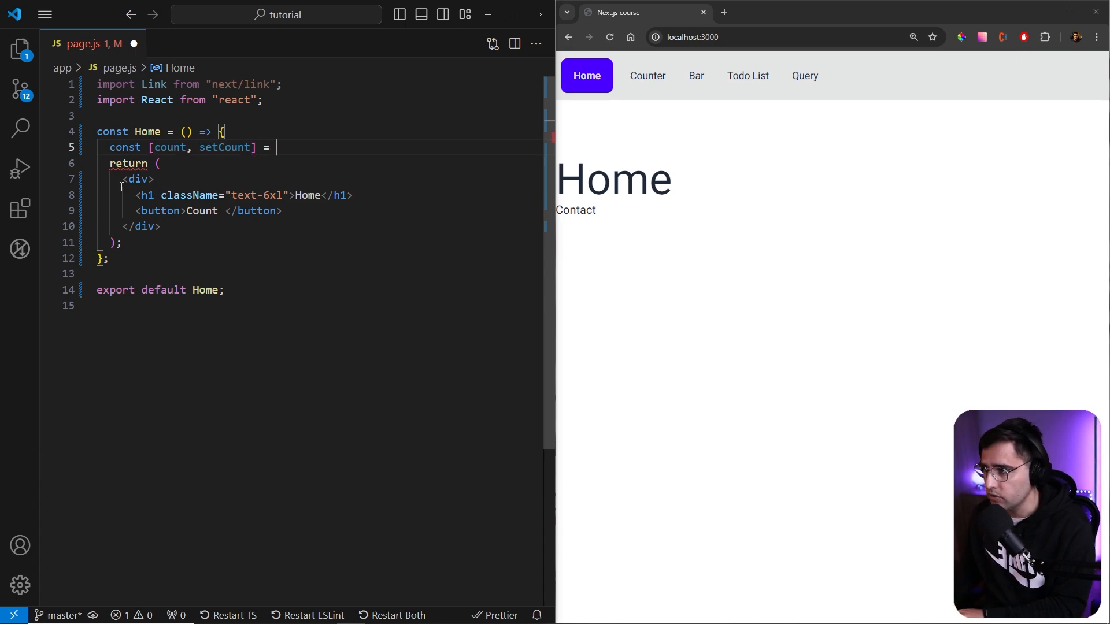
text(useState)
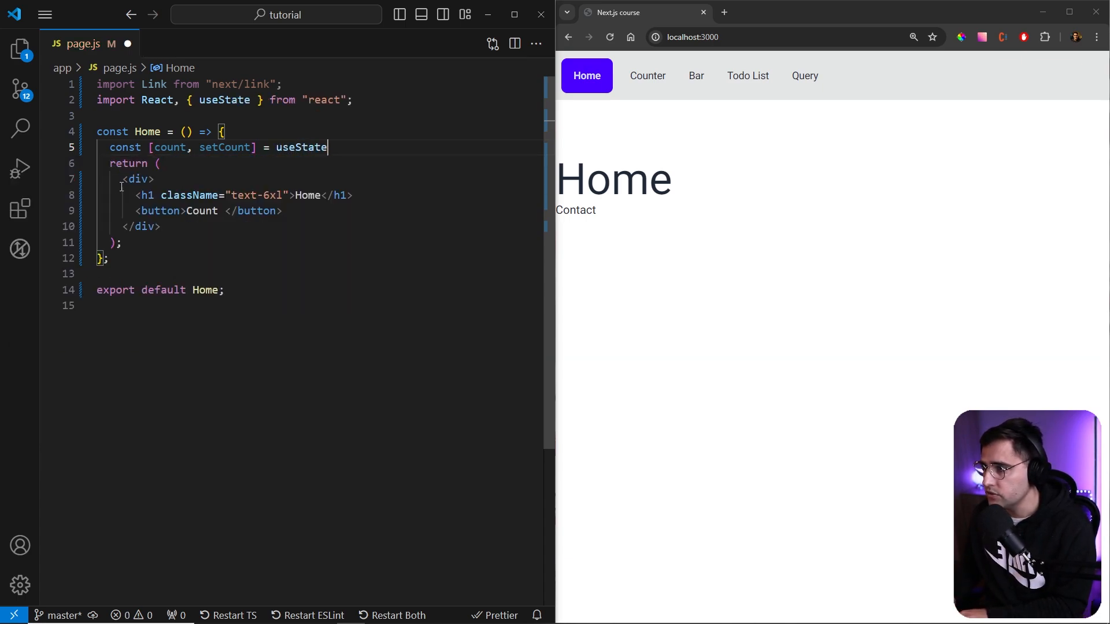
text(())
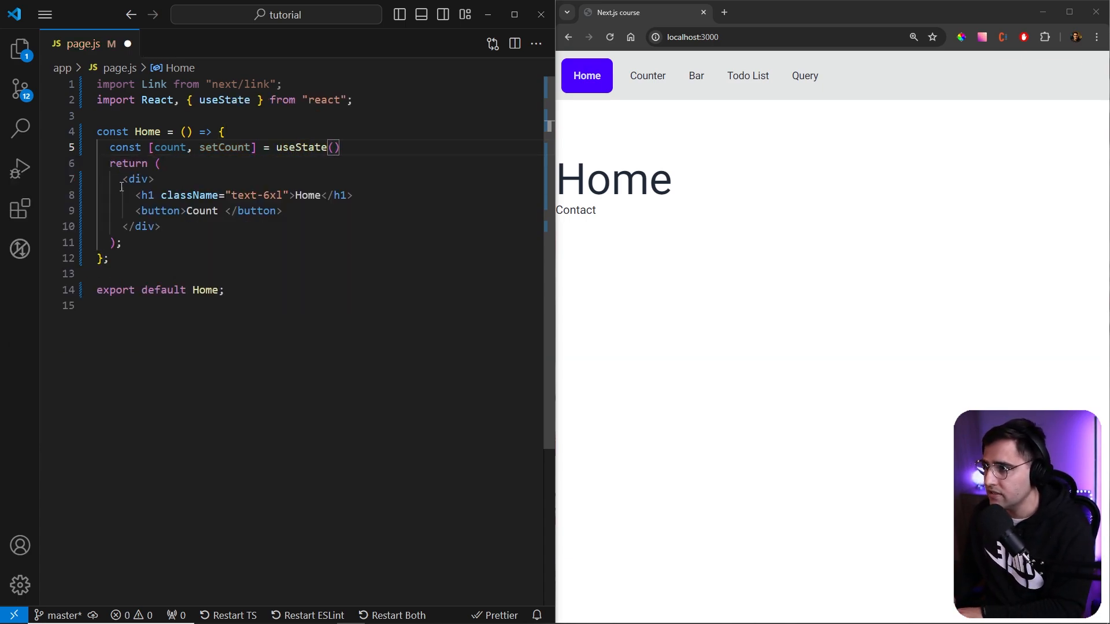
text(0)
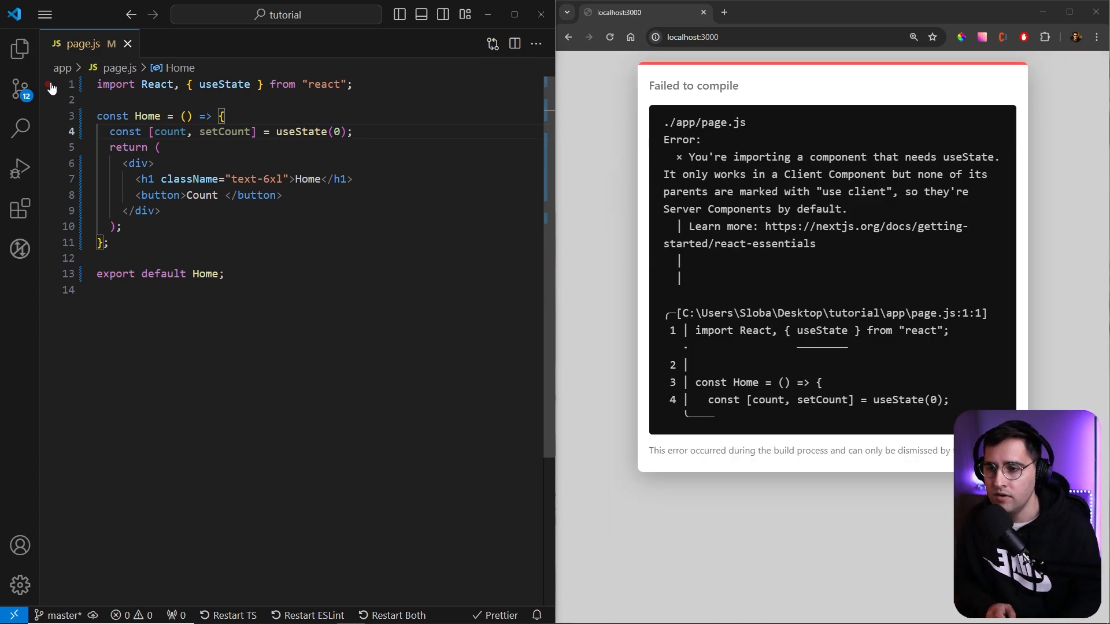
Highlight the 'Server Components by default' explanation in the browser's compile error.
double_click(821, 331)
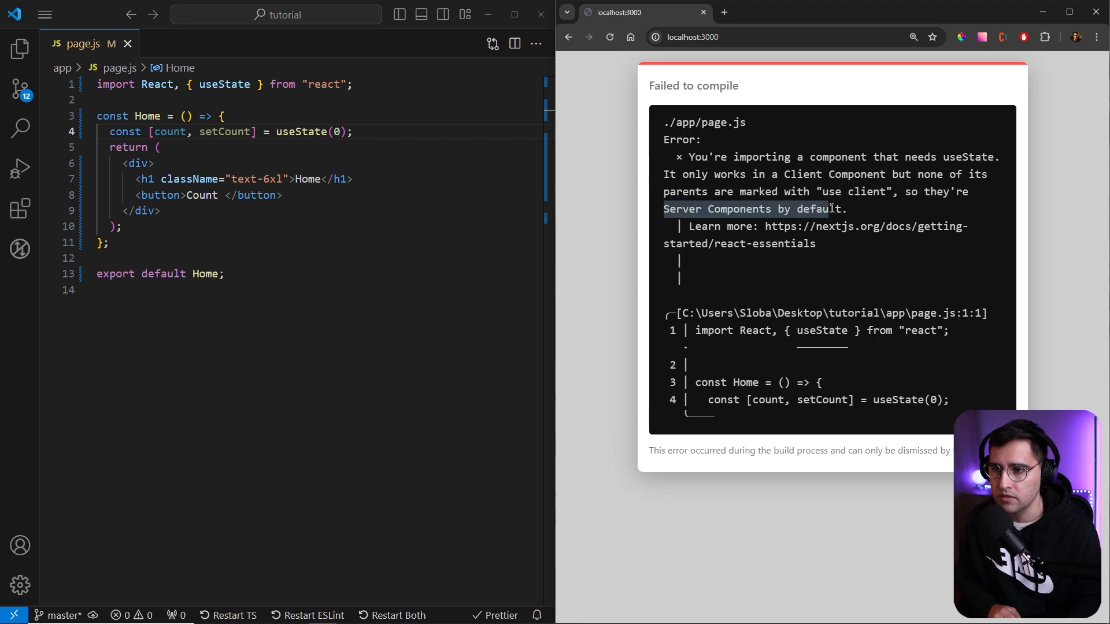
mouse_move(832, 207)
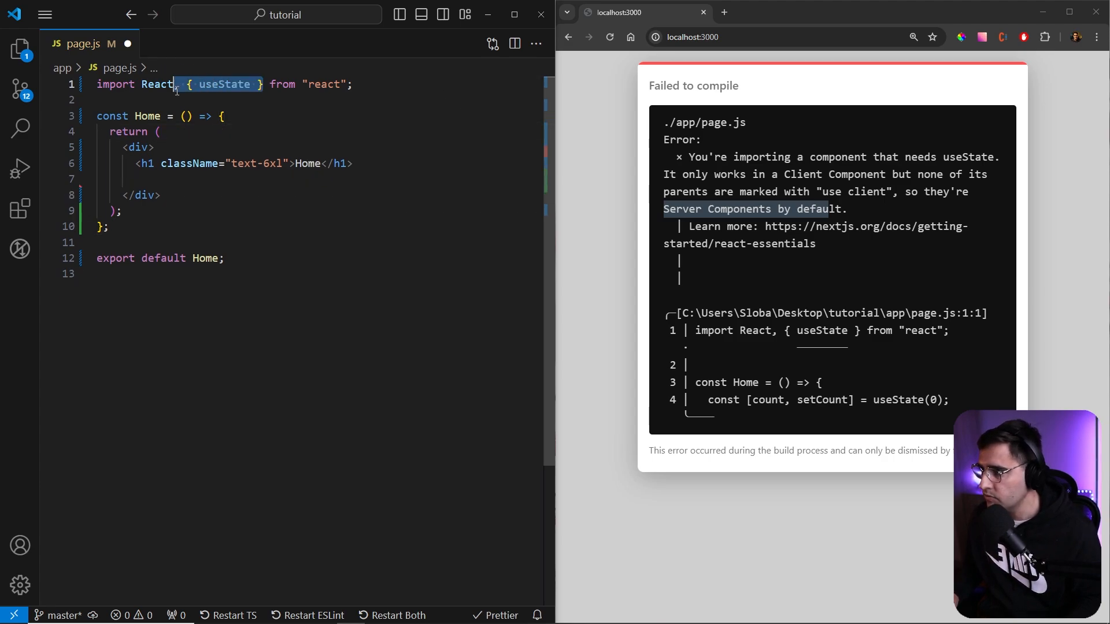
Remove the useState code from page.js and create TestButton.jsx under components.
key(Delete)
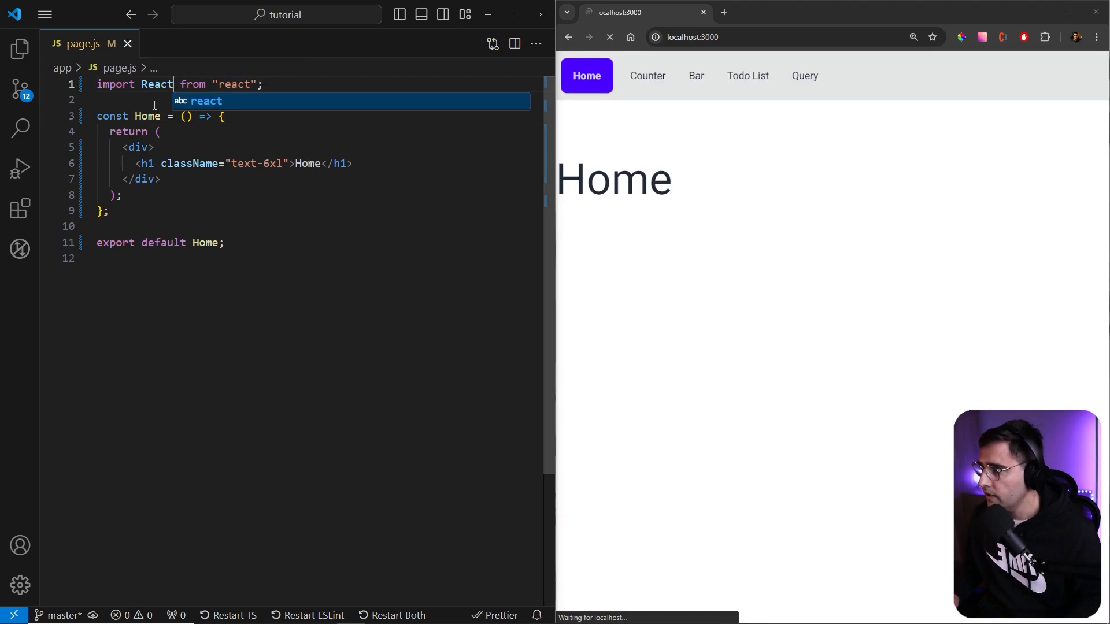
click(19, 48)
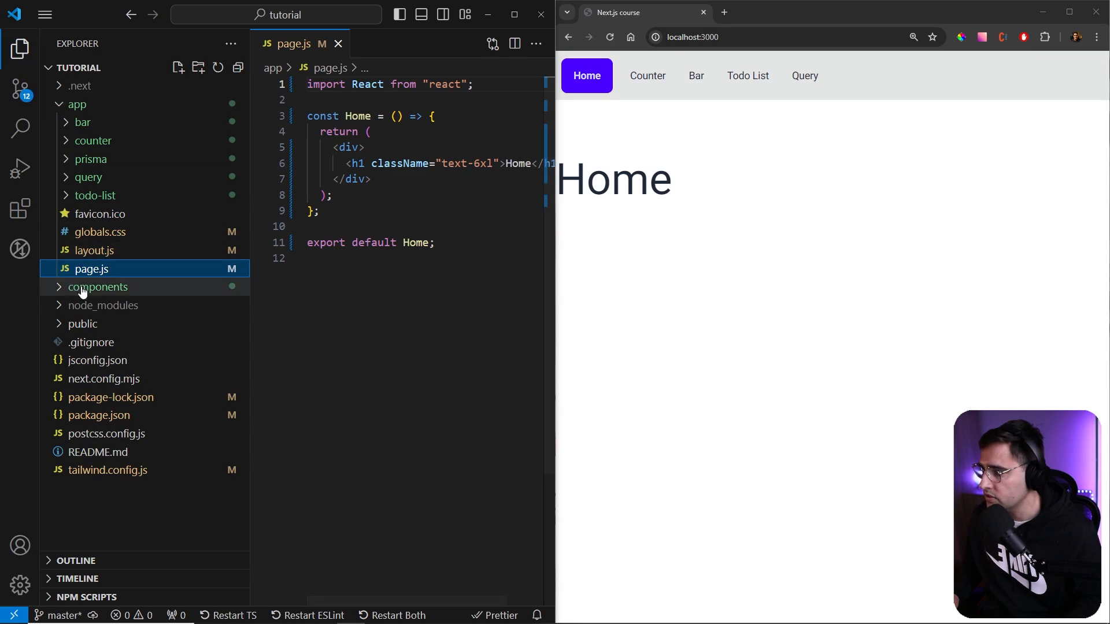
click(177, 67)
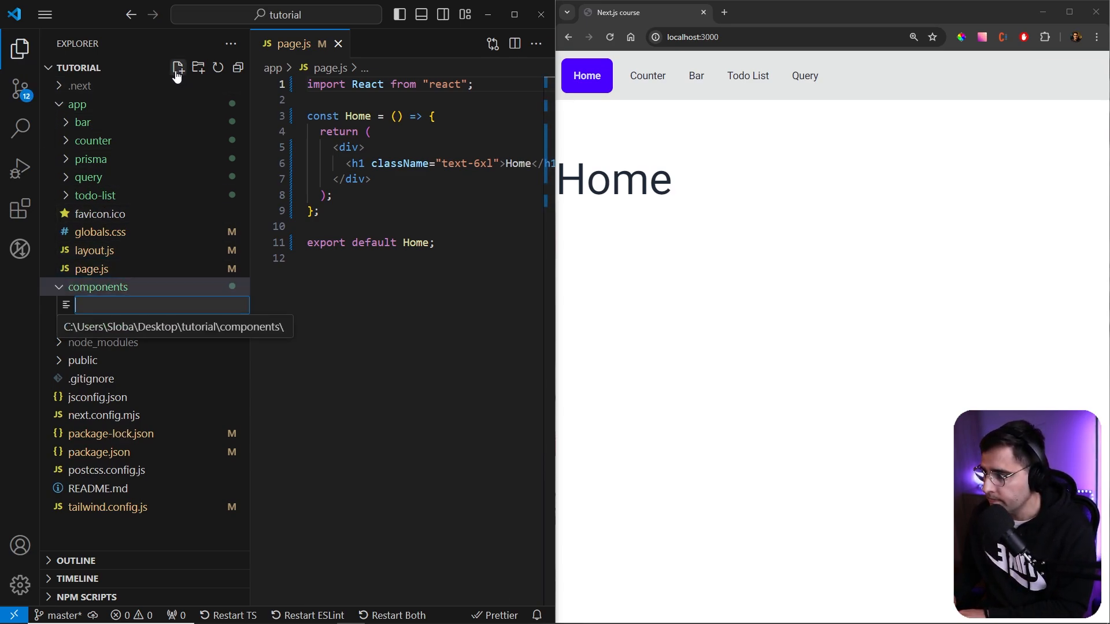
text(TestButton.)
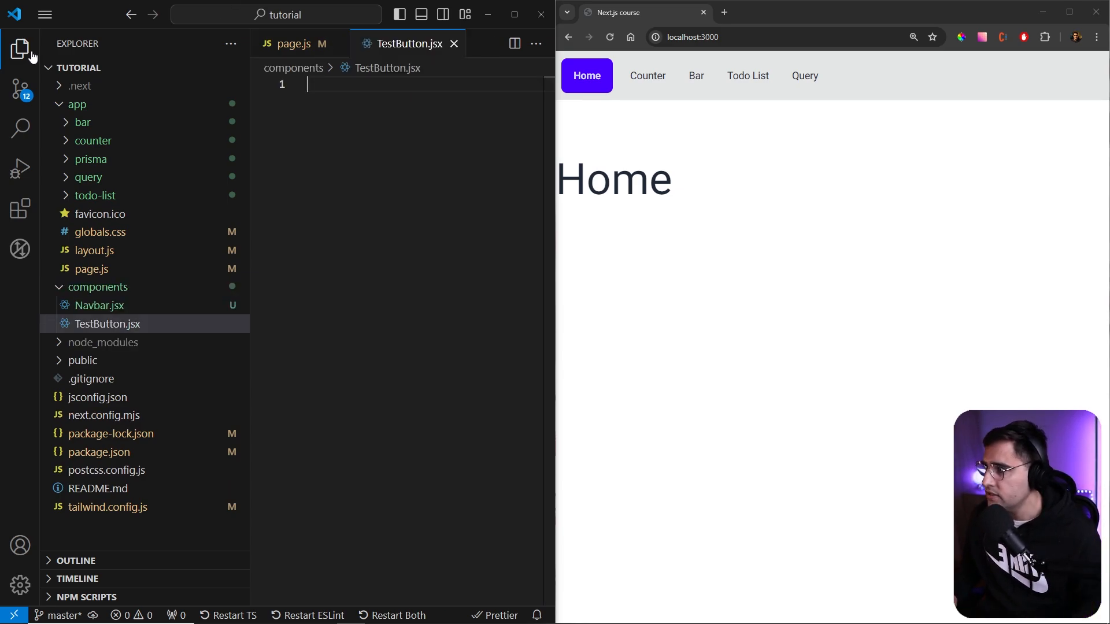
Scaffold a TestButton arrow component rendering a 'Count: {count}' button.
text(rafc)
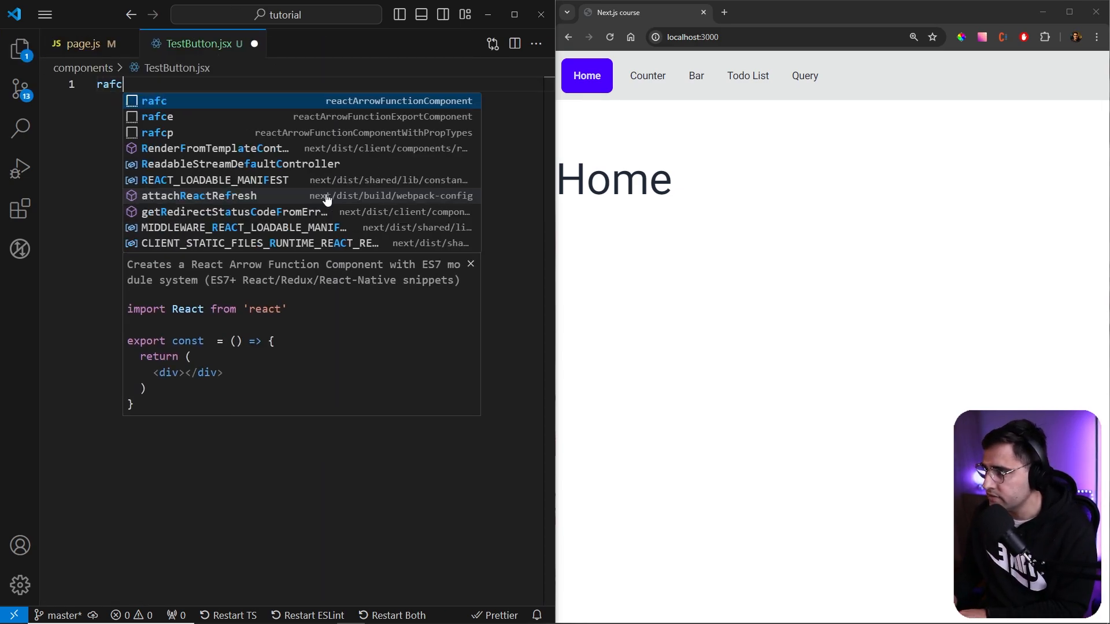
key(Tab)
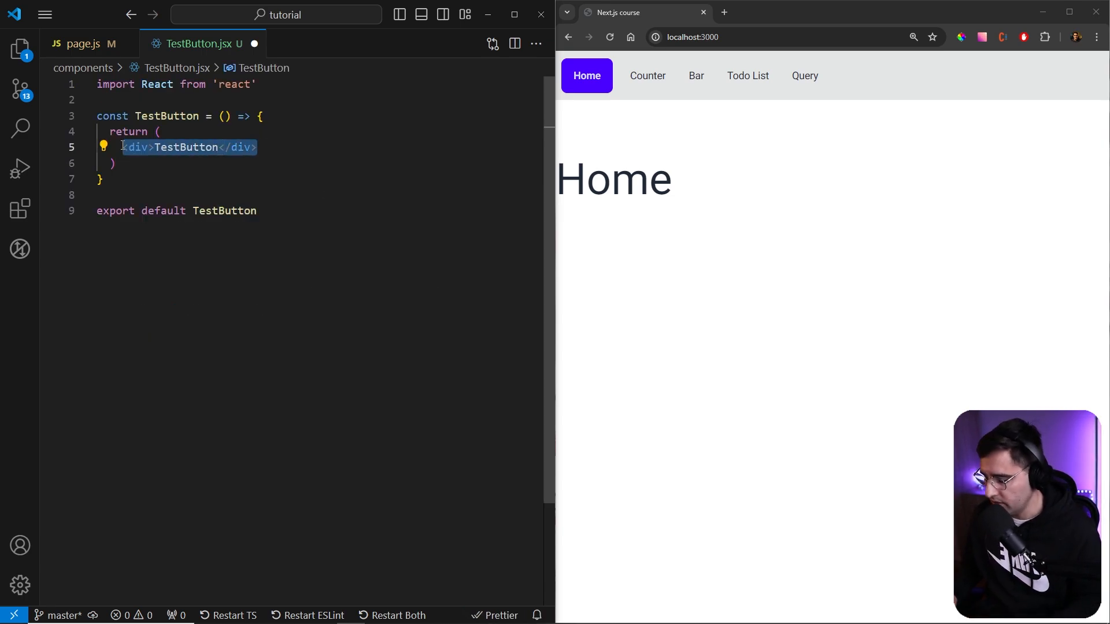
text(button></button>)
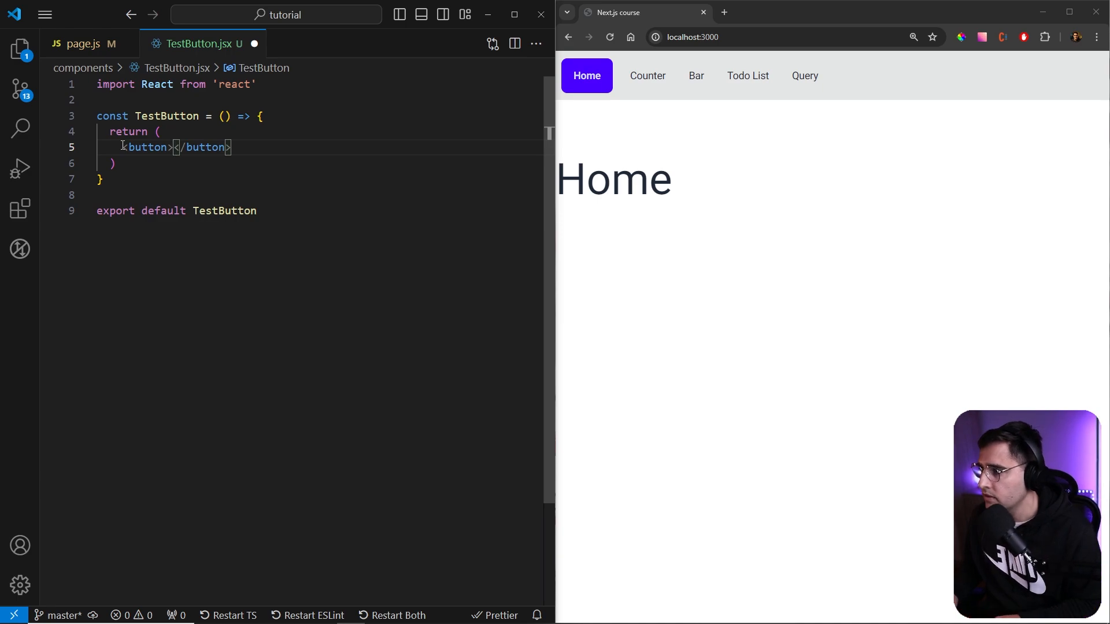
text(Count:)
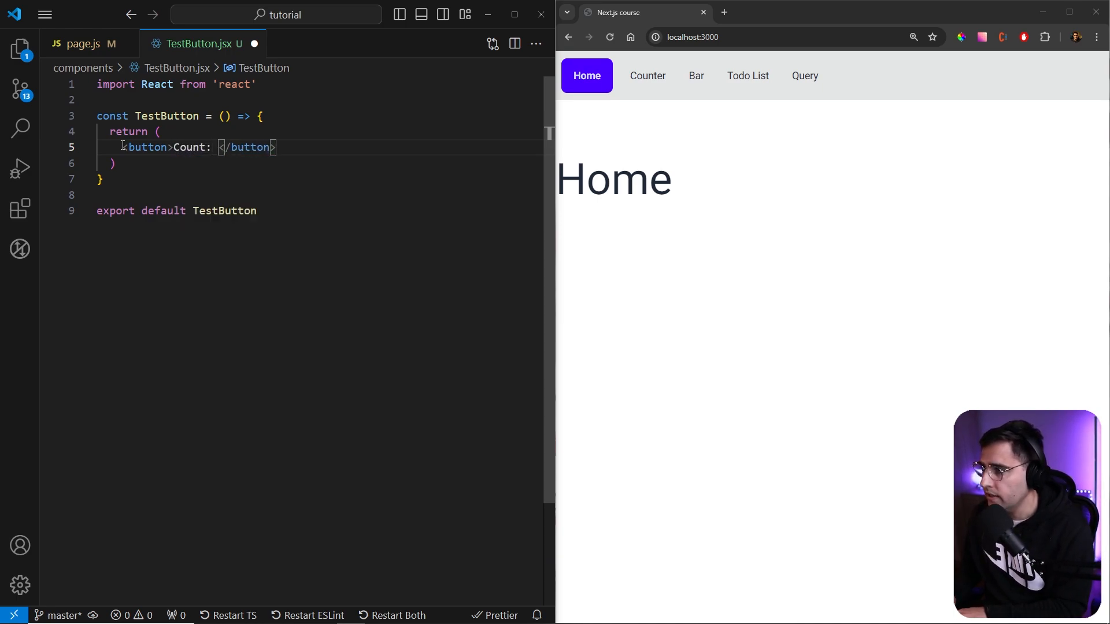
text({)
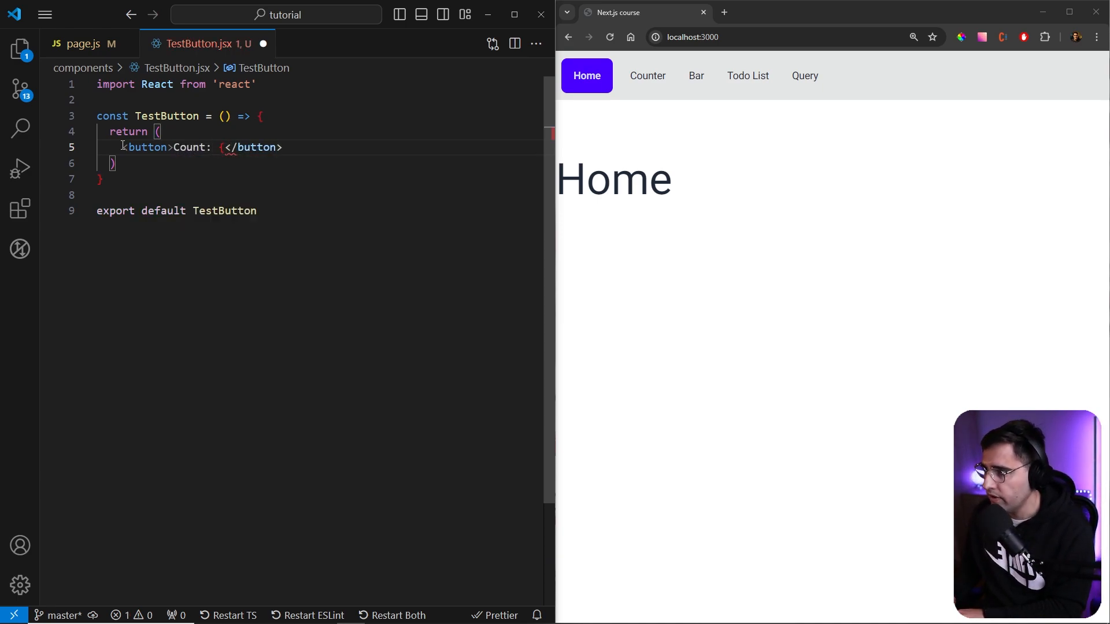
text(count)
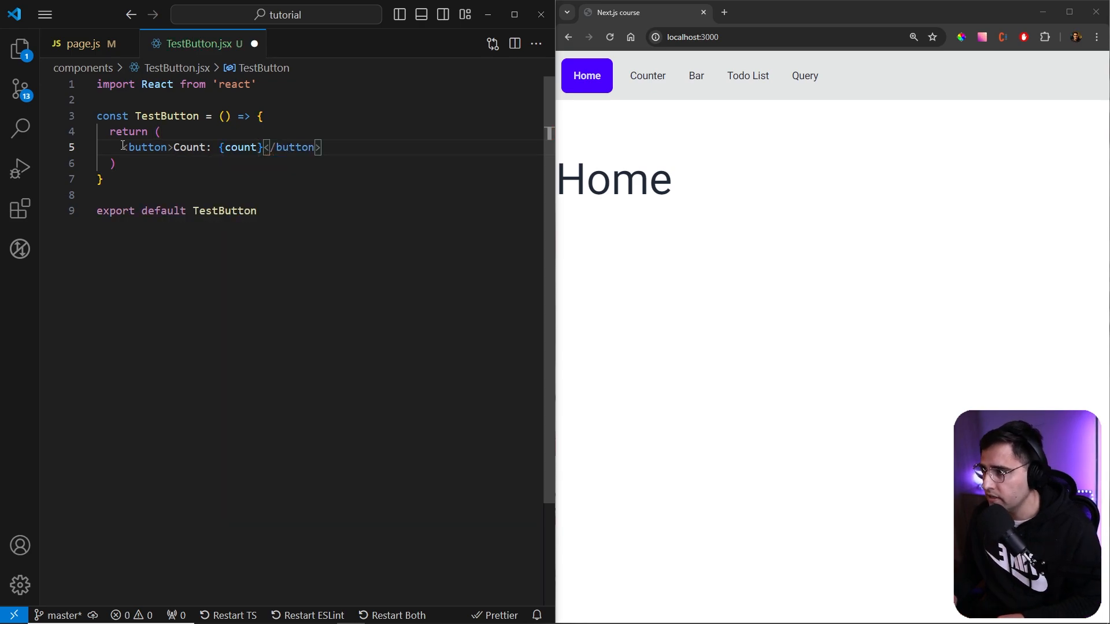
Declare const [count, setCount] = useState(0) inside TestButton.
text(const)
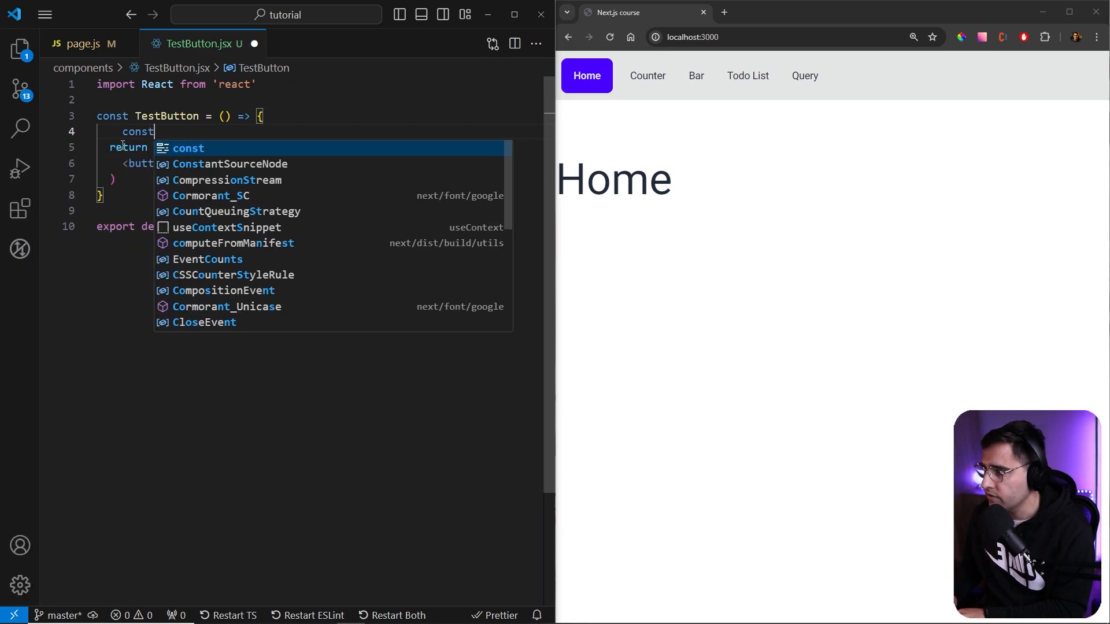
text([count, setCount] = useState()
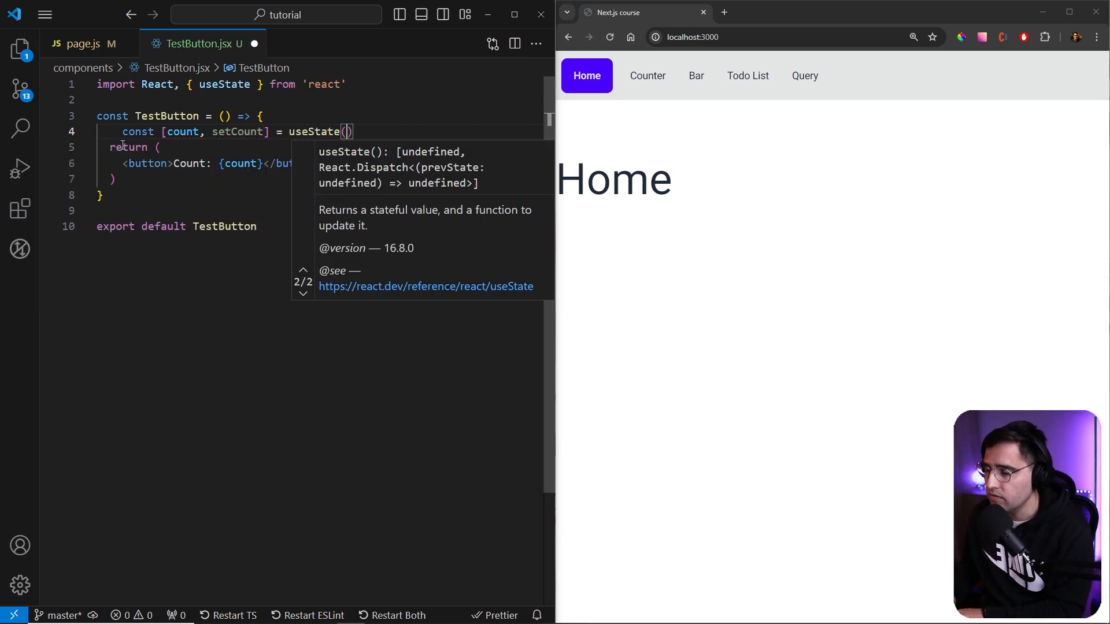
text(0)
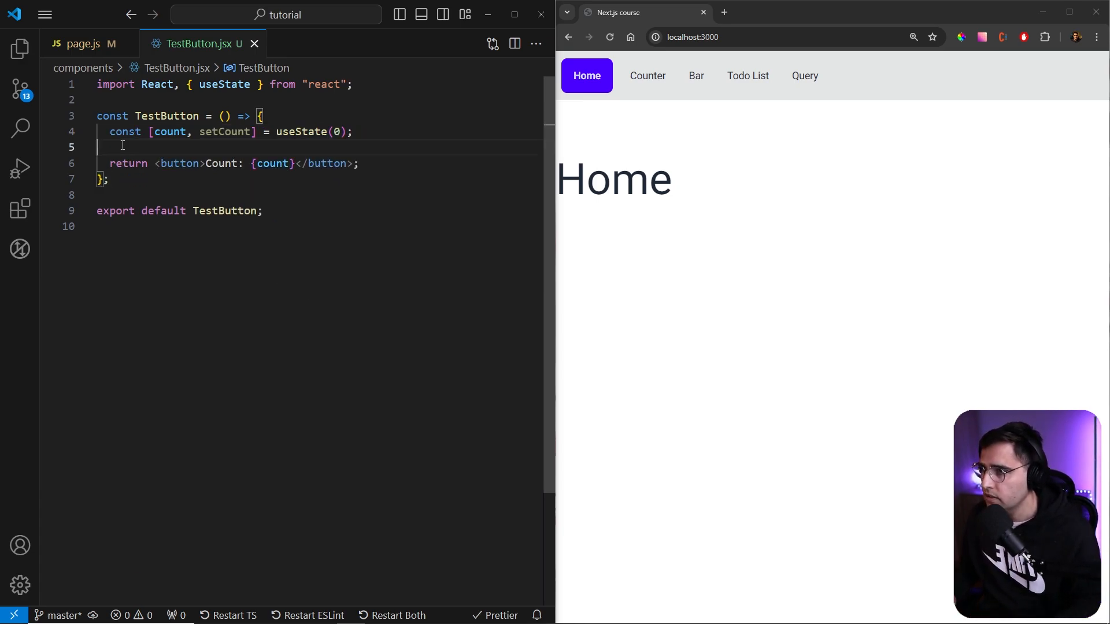
double_click(167, 115)
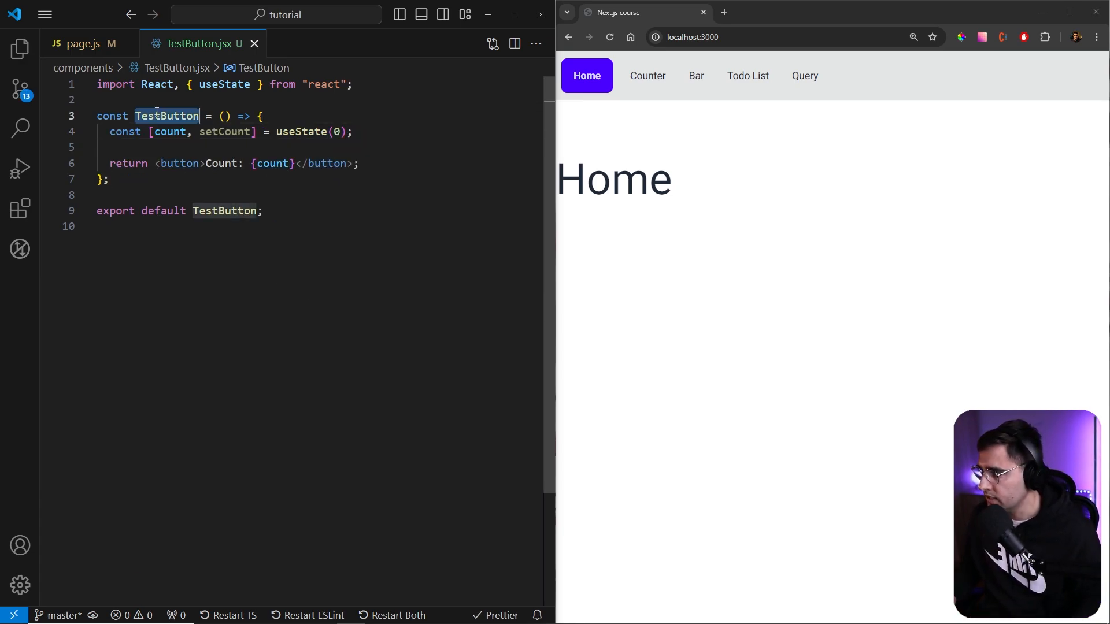
Render <TestButton /> under the h1 and import it from '@/components/TestButton'.
click(82, 44)
text(<)
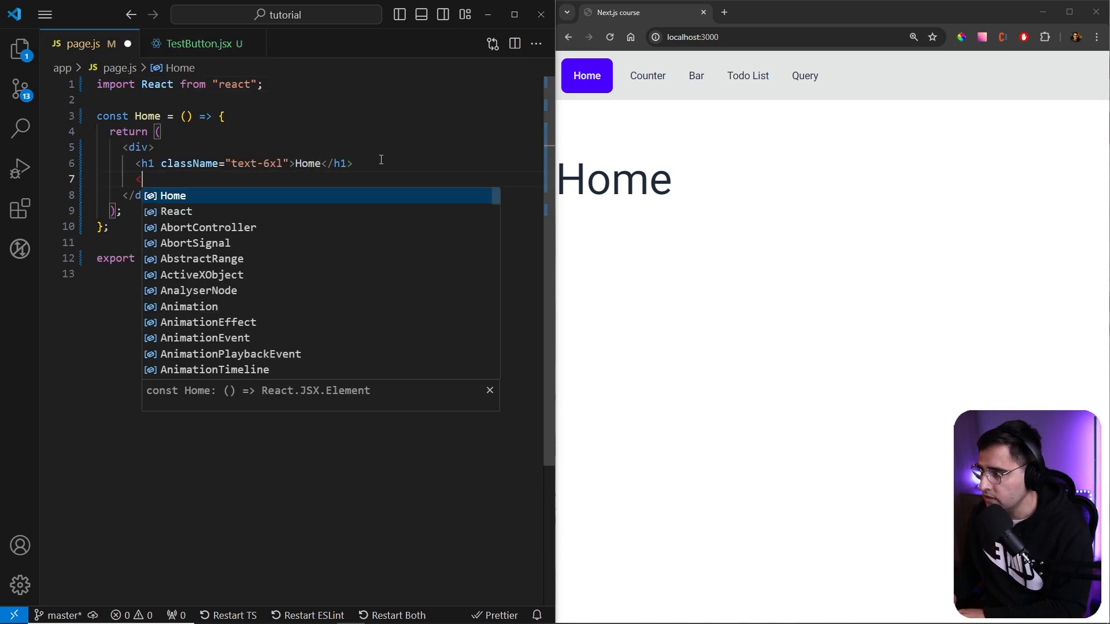
text(TestButton />)
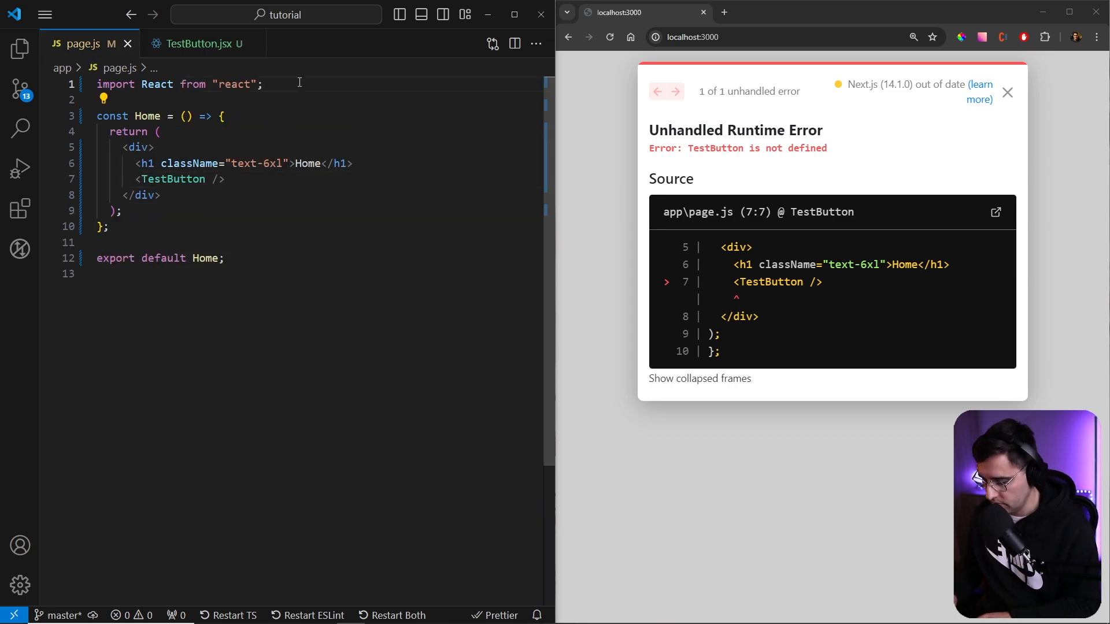
text(import TestButton from "@/components/TestButton";)
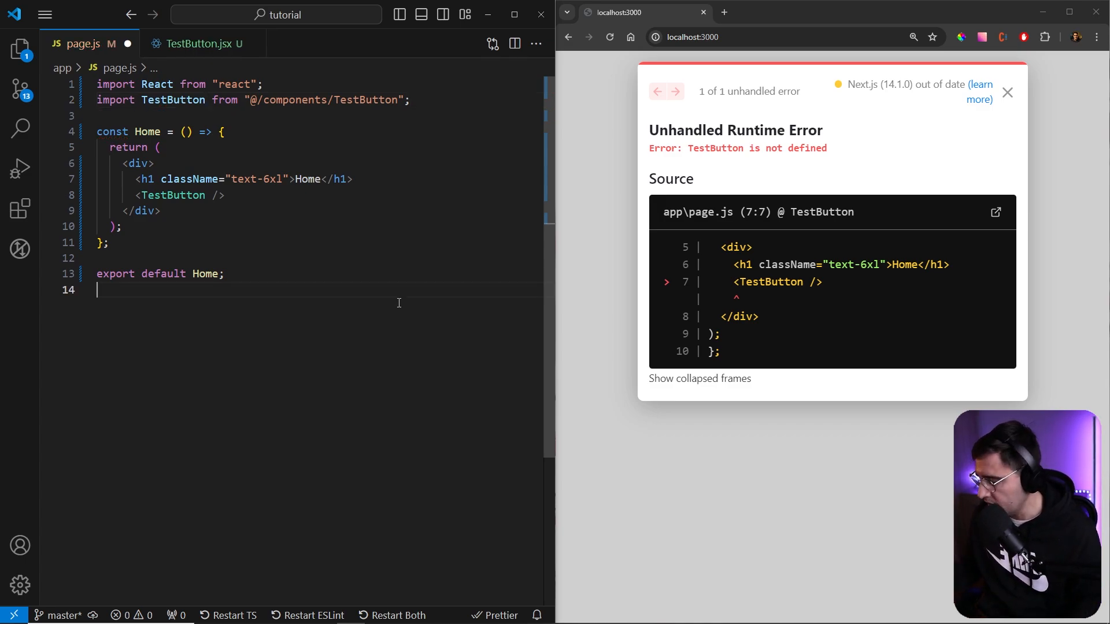
click(197, 43)
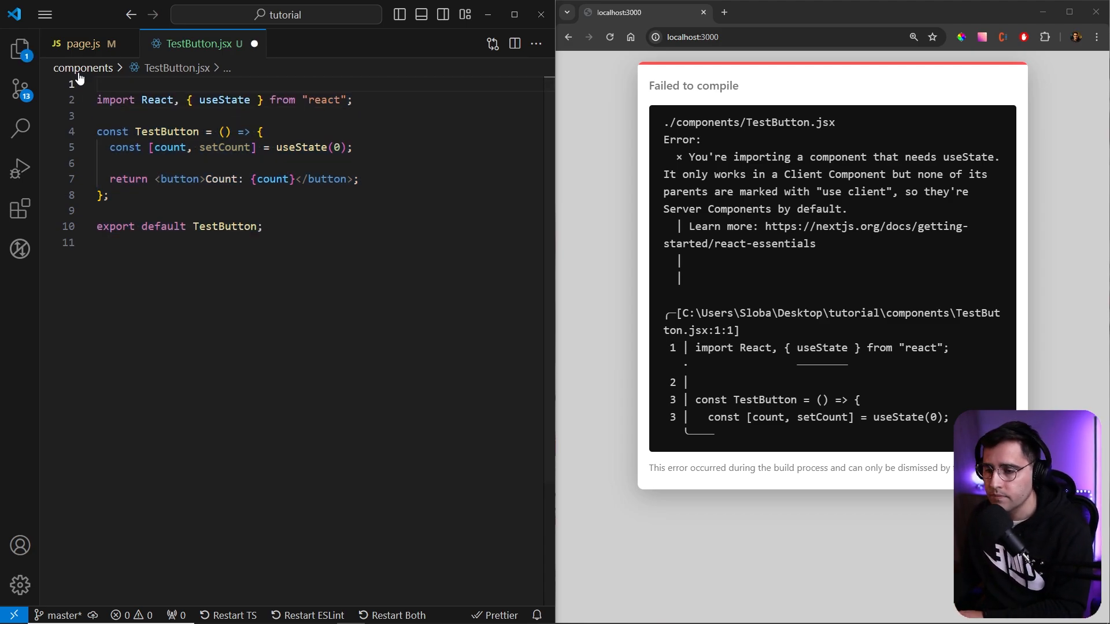
Add the "use client" directive as the first line of TestButton.jsx.
text("use client)
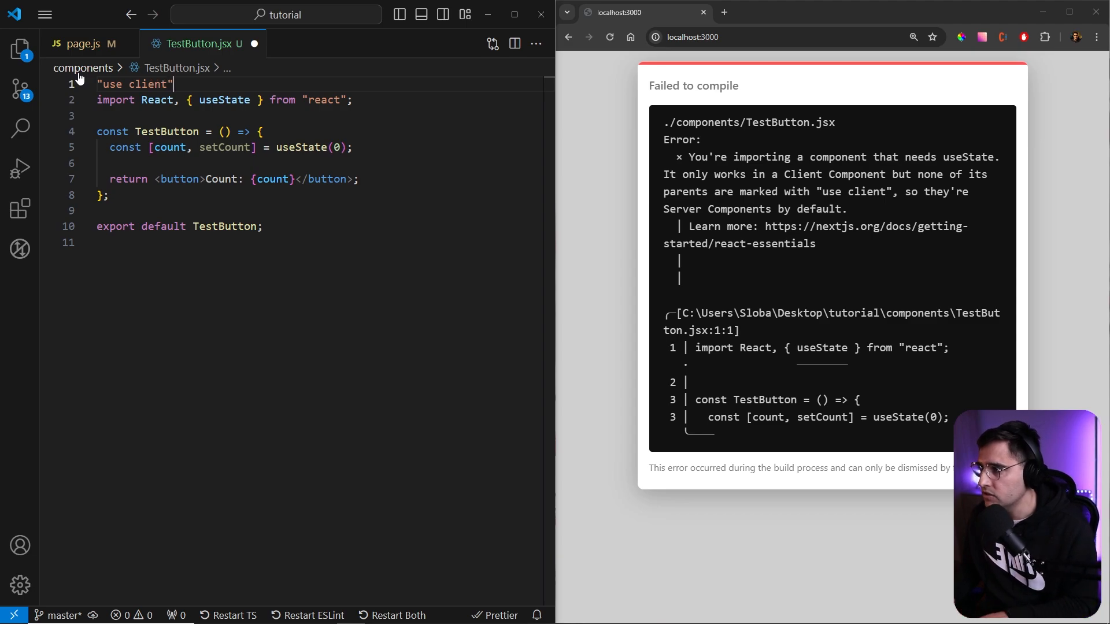
key(Enter)
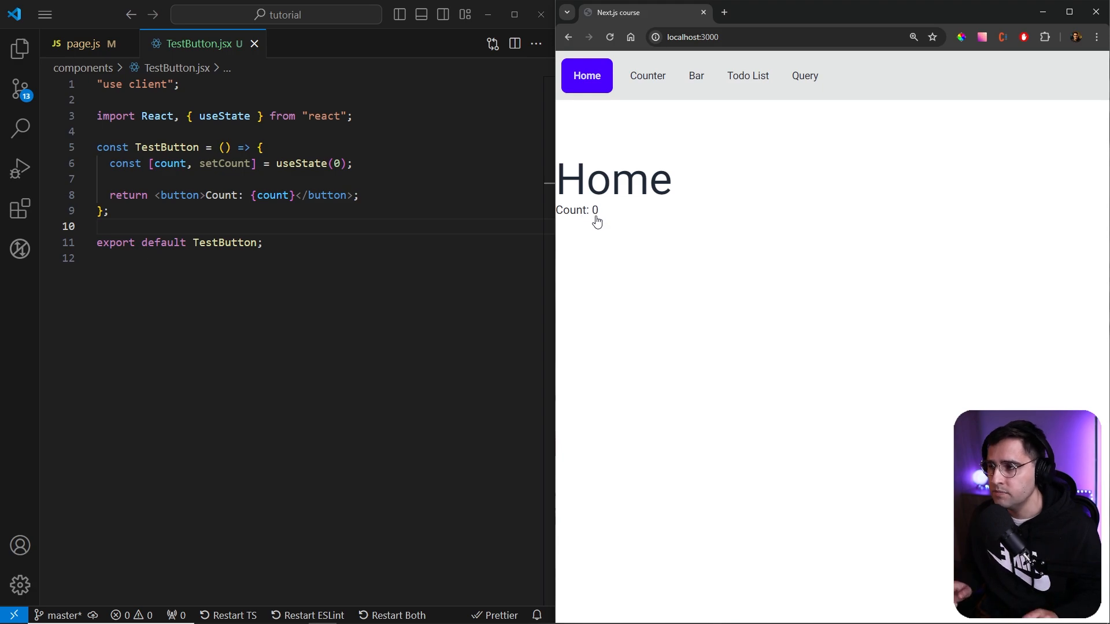
double_click(224, 164)
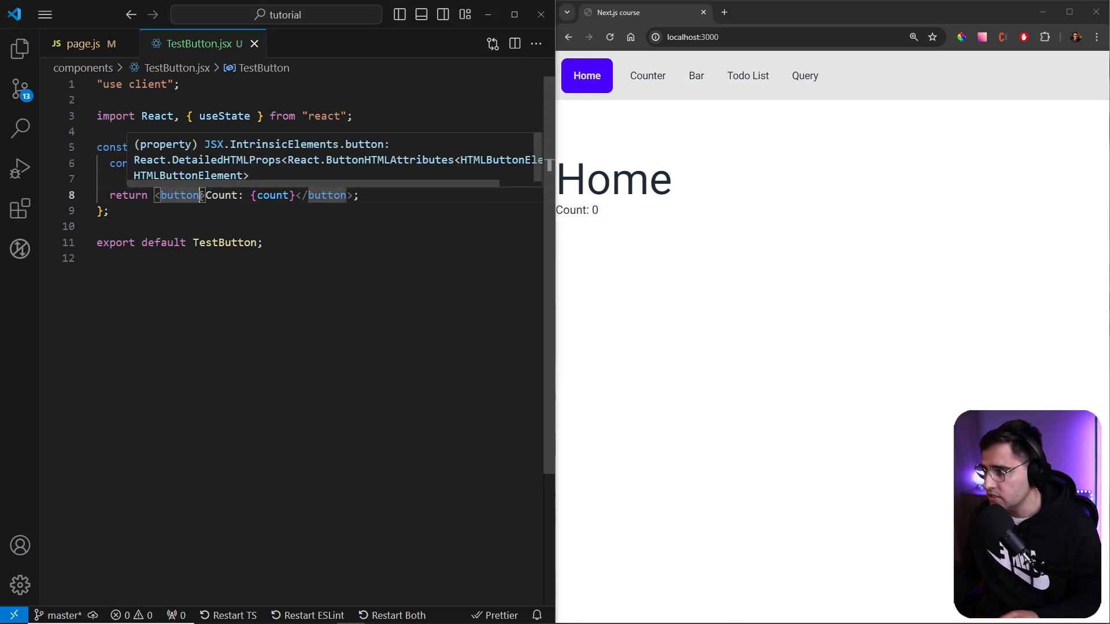
Give the button onClick={() => setCount(count + 1)} and click it to test counting.
text(onC)
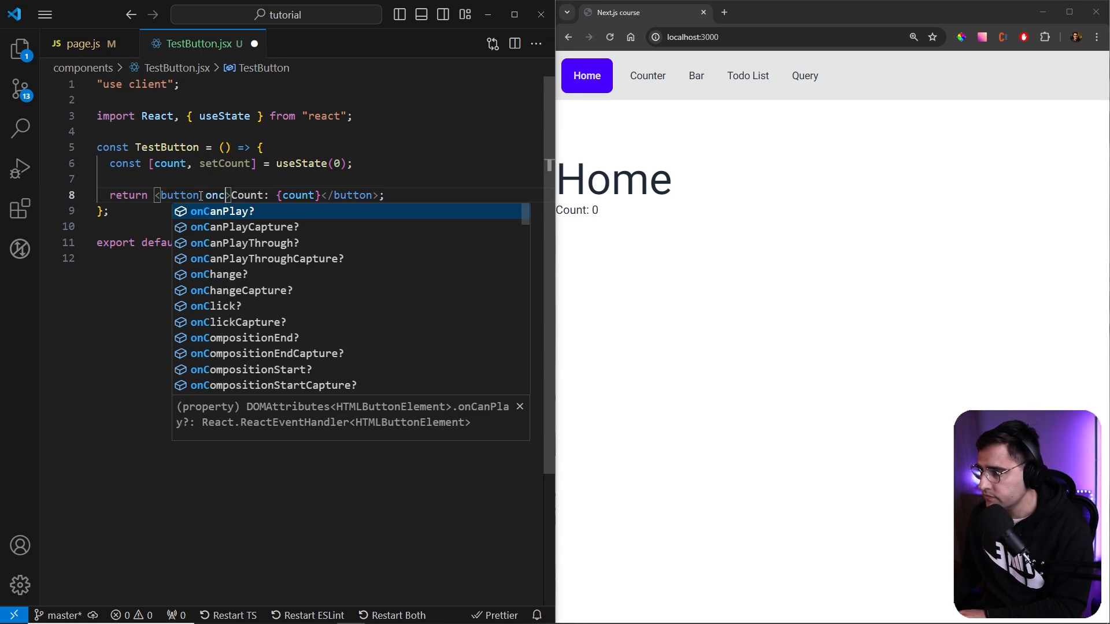
text(Click={)
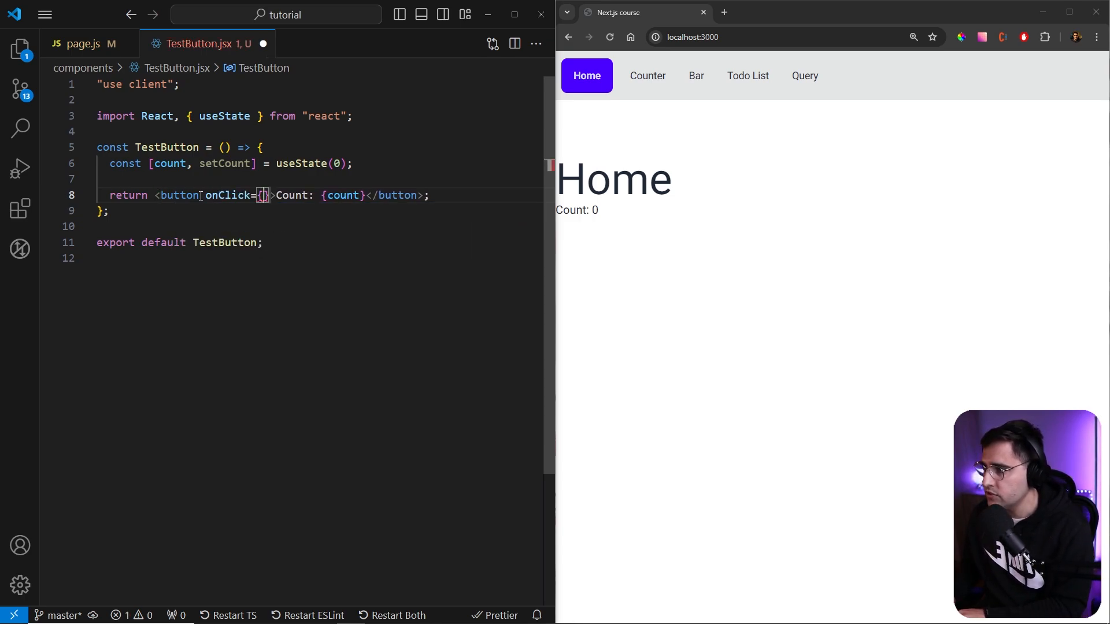
text(() => set)
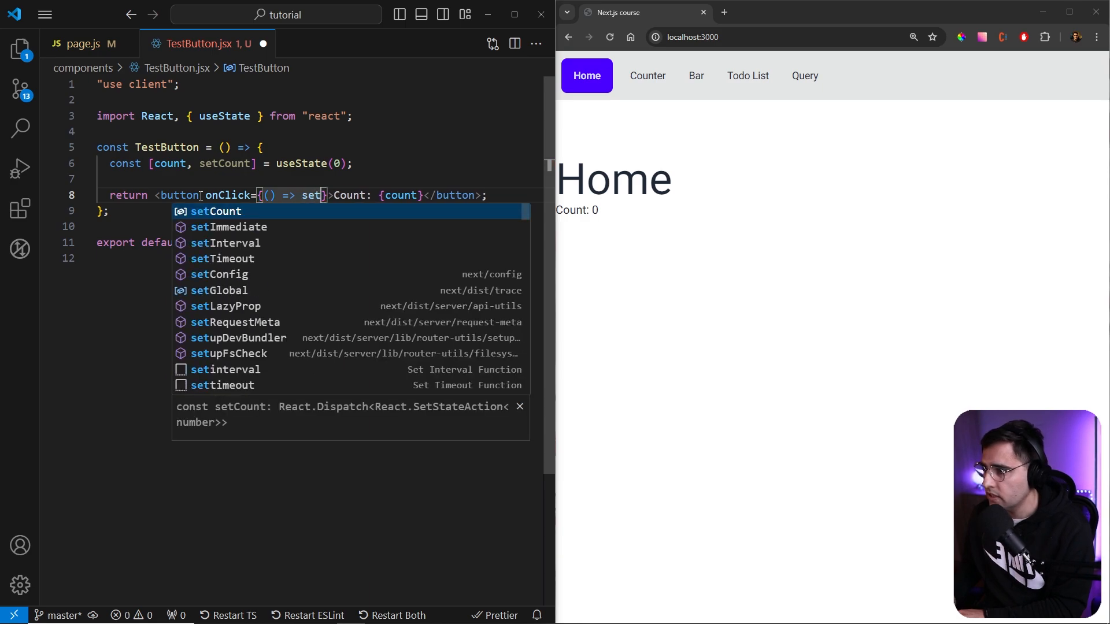
key(Tab)
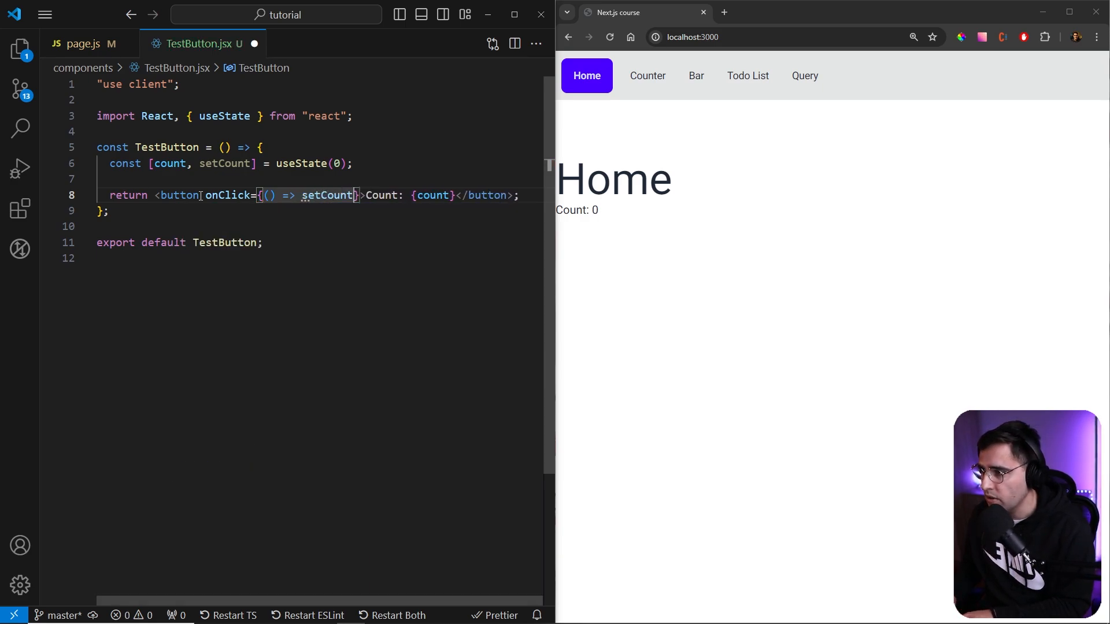
text((count + 1)
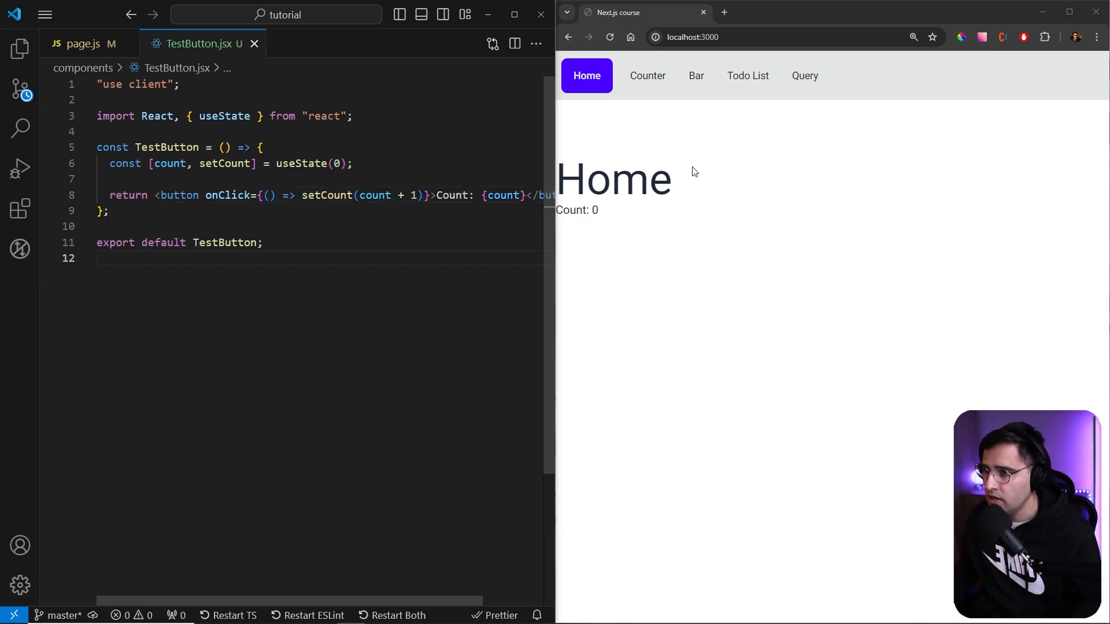
click(577, 210)
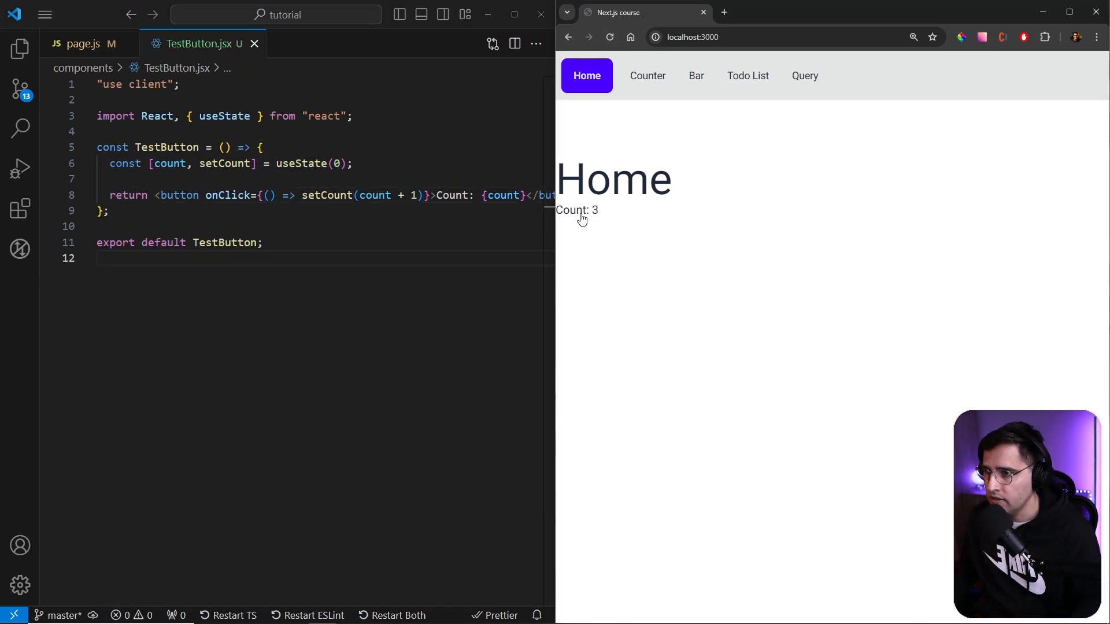
click(576, 210)
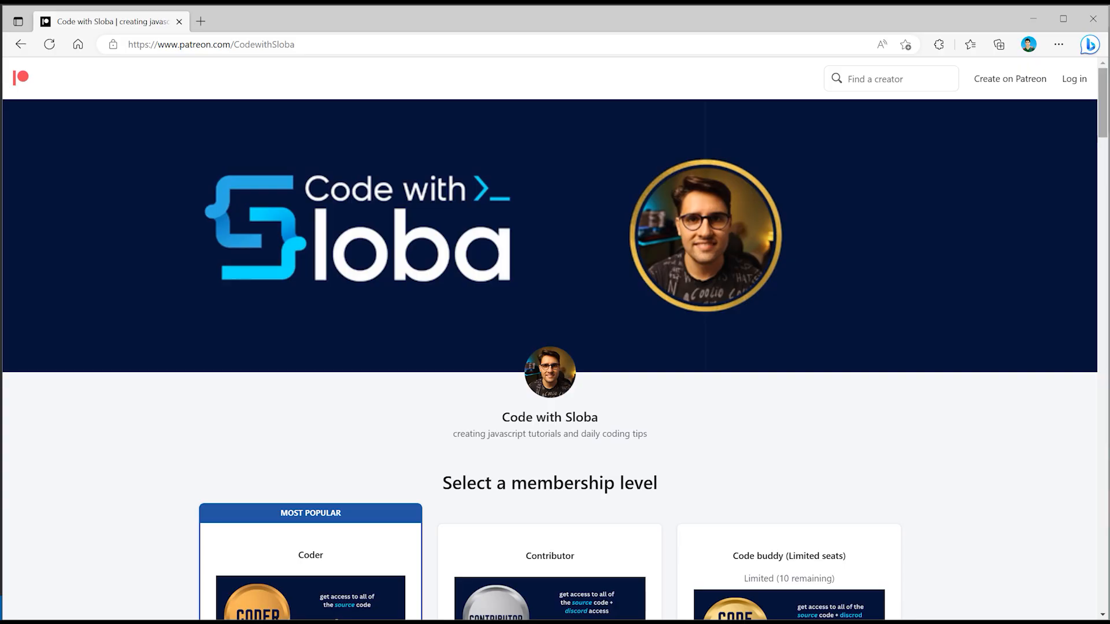
Scroll the Patreon page past membership levels and About to recent source-code posts.
scroll(down, 3)
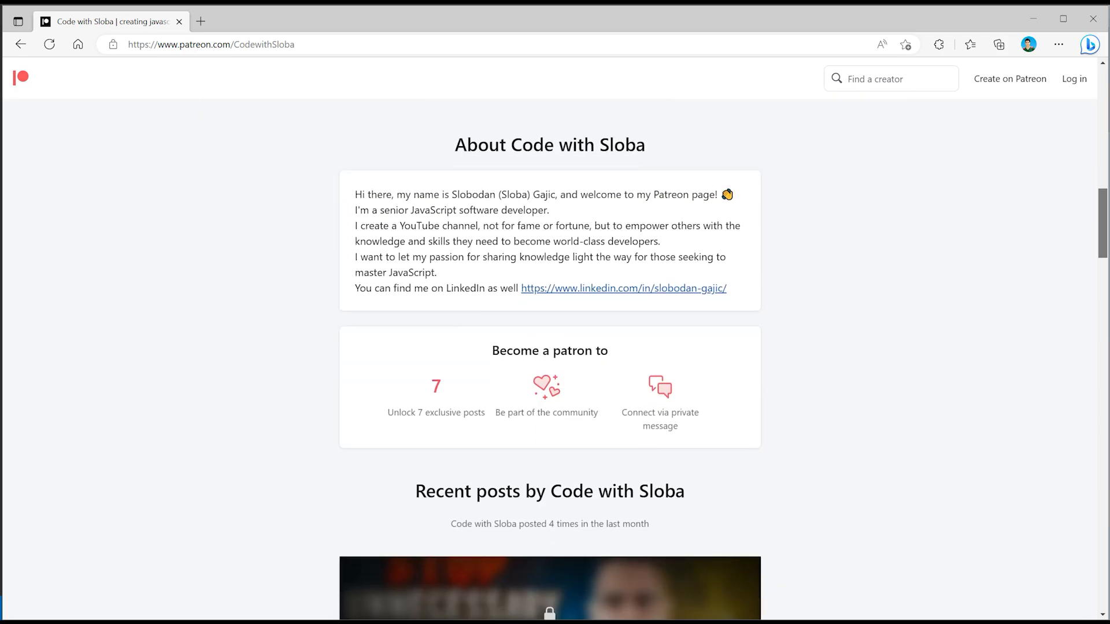
scroll(down, 3)
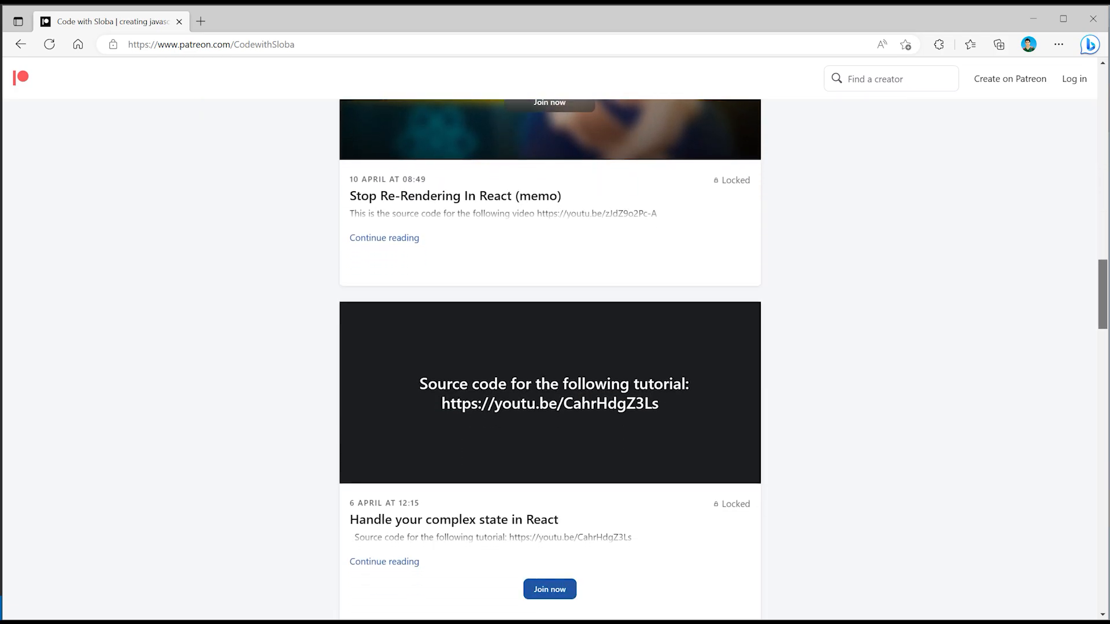